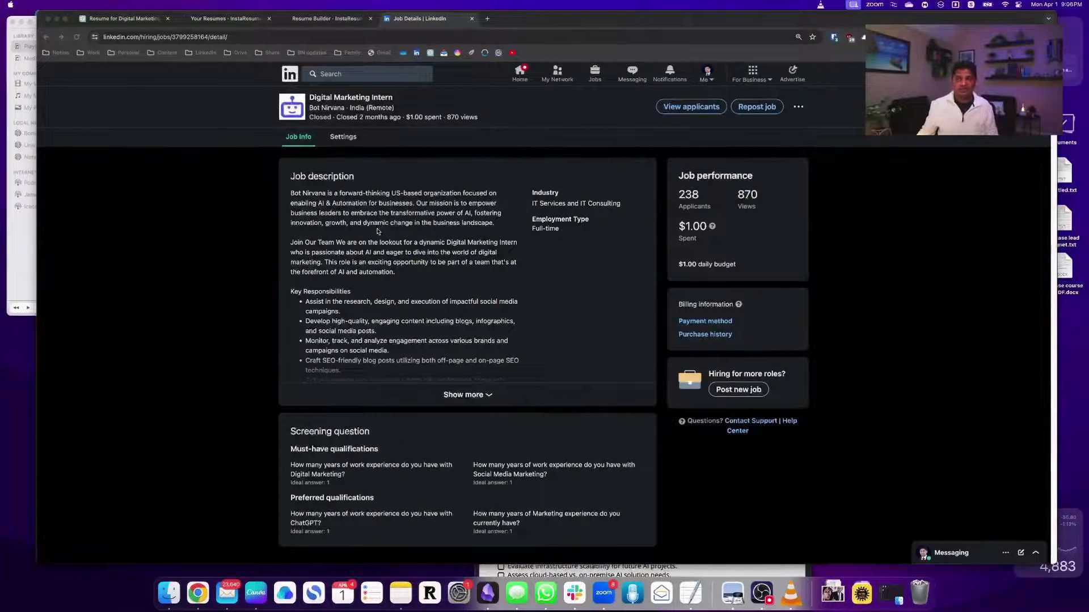
# Switch from the LinkedIn posting to the Test Resume in the InstaResume builder
pyautogui.click(326, 18)
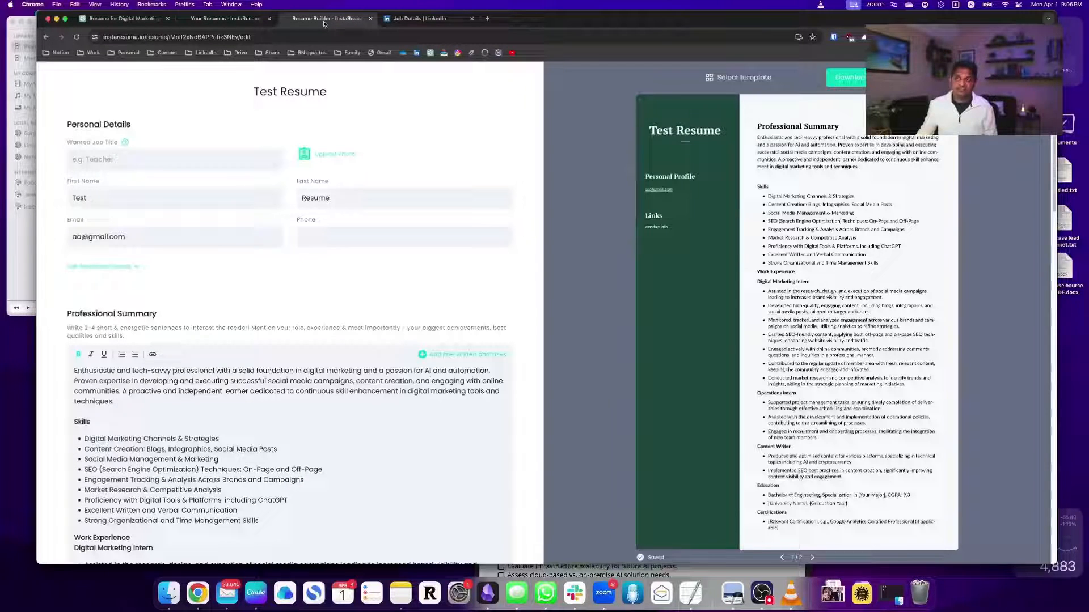
pyautogui.moveTo(327, 18)
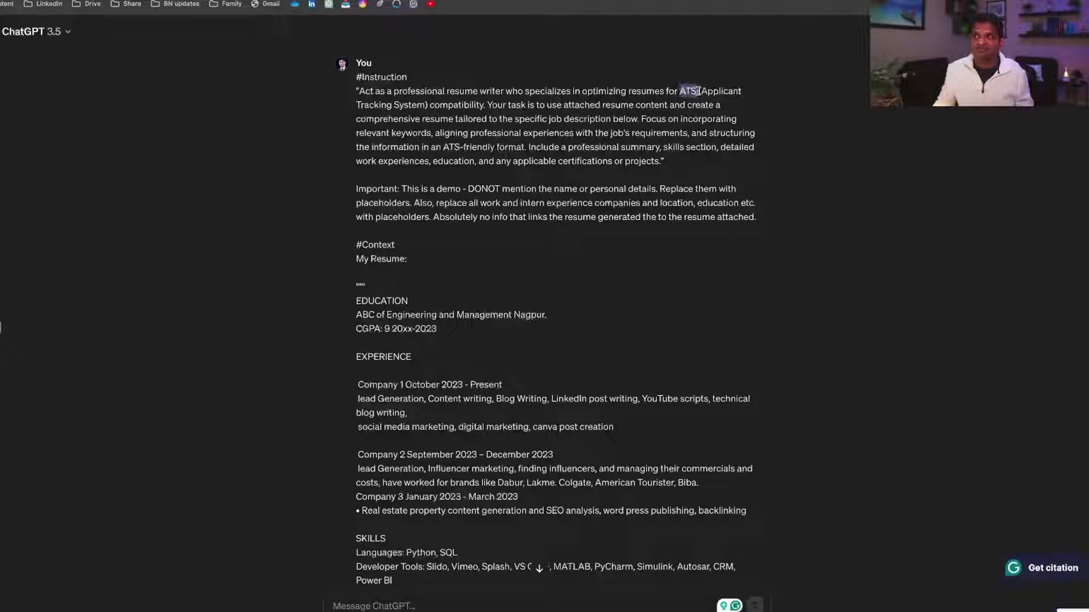
pyautogui.scroll(-3)
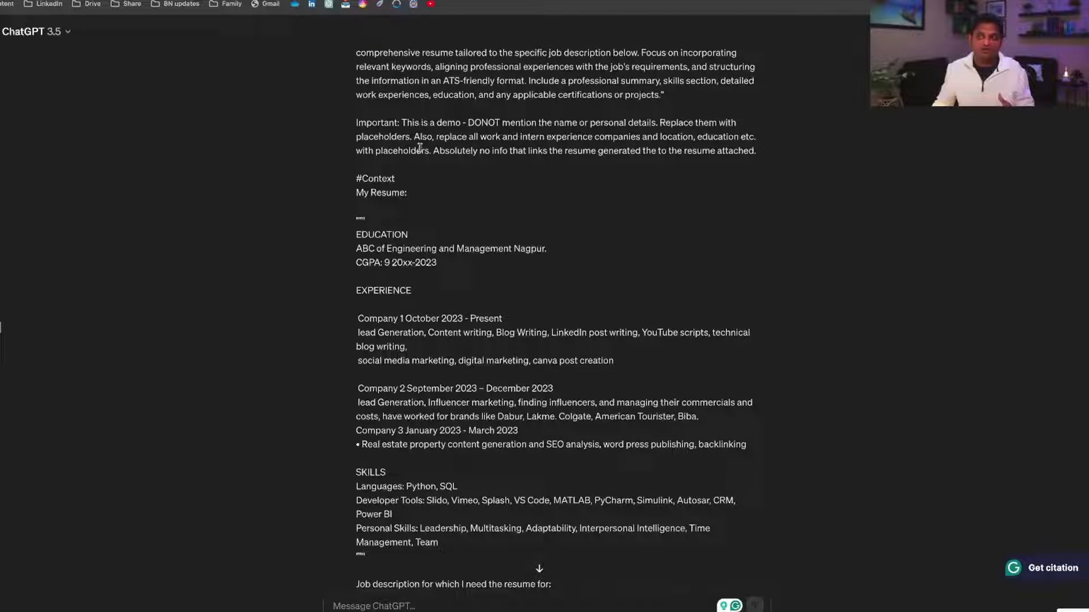
pyautogui.scroll(-3)
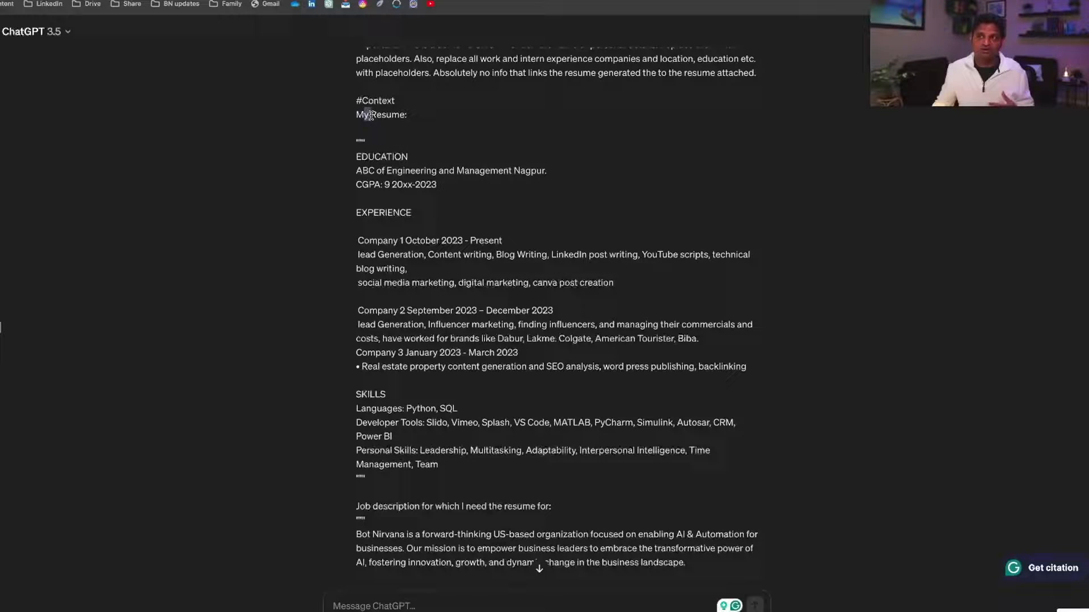
pyautogui.scroll(-3)
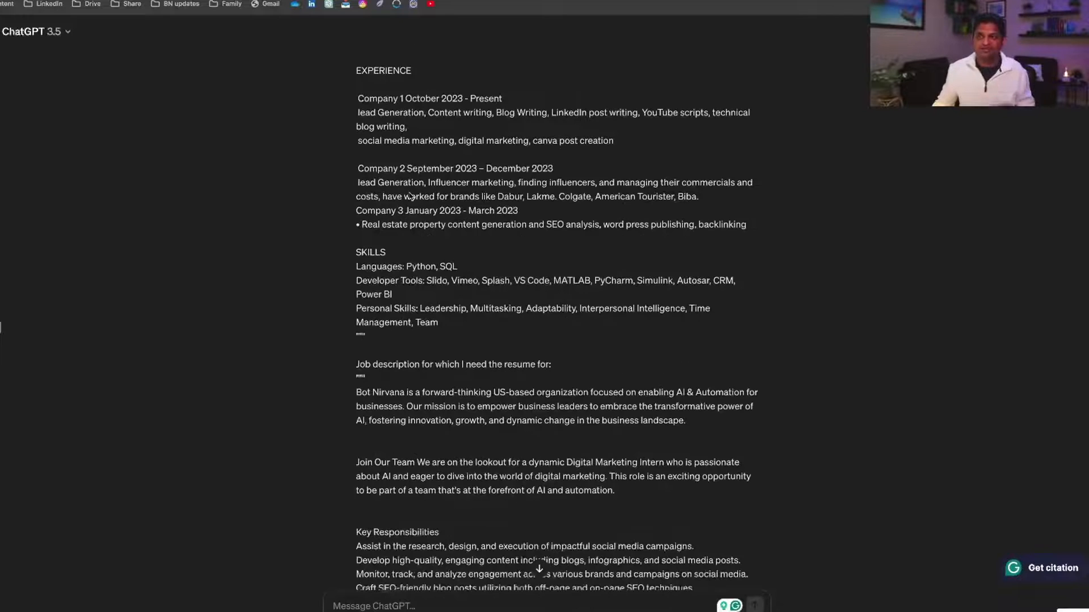
pyautogui.scroll(-3)
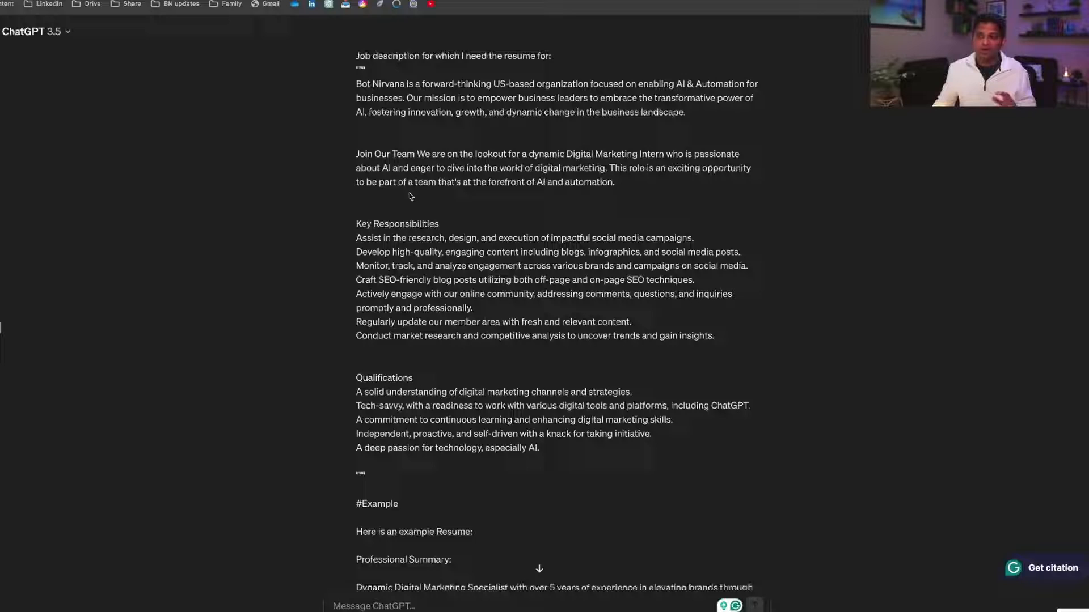
pyautogui.scroll(-3)
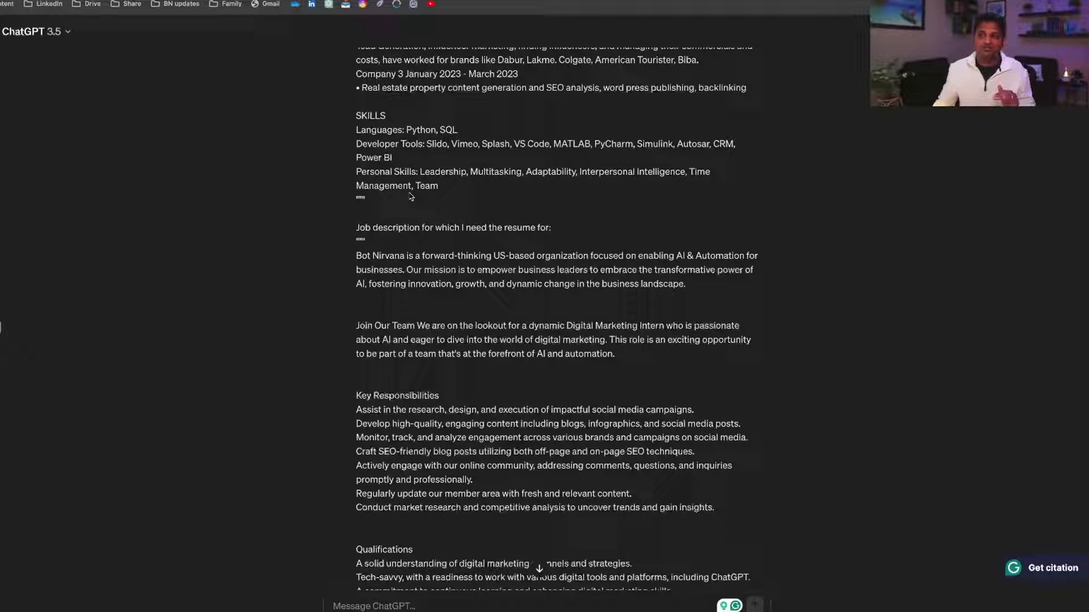
pyautogui.doubleClick(386, 227)
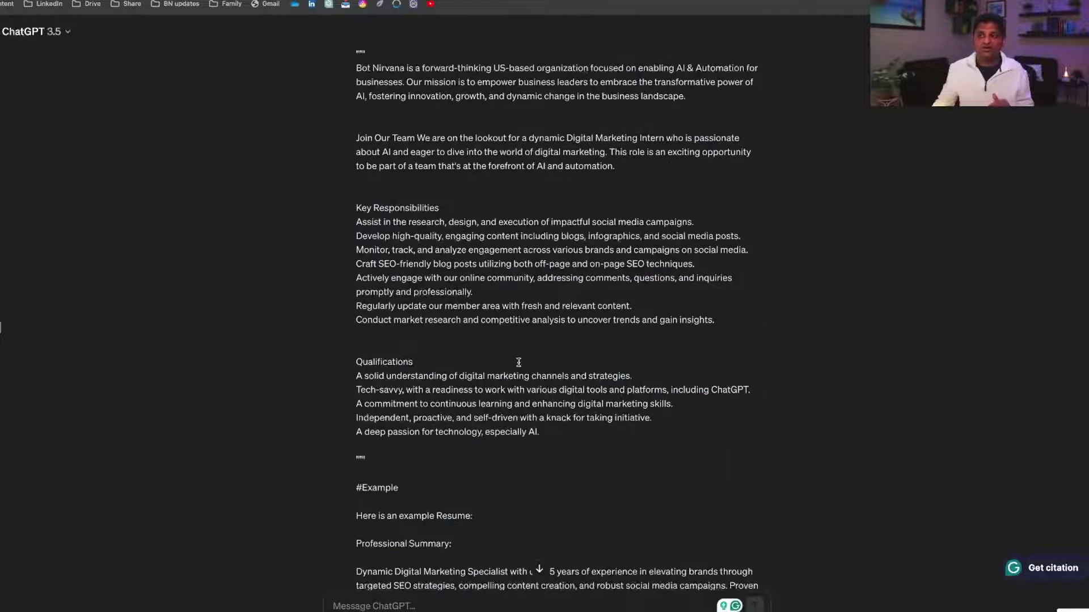
pyautogui.scroll(-3)
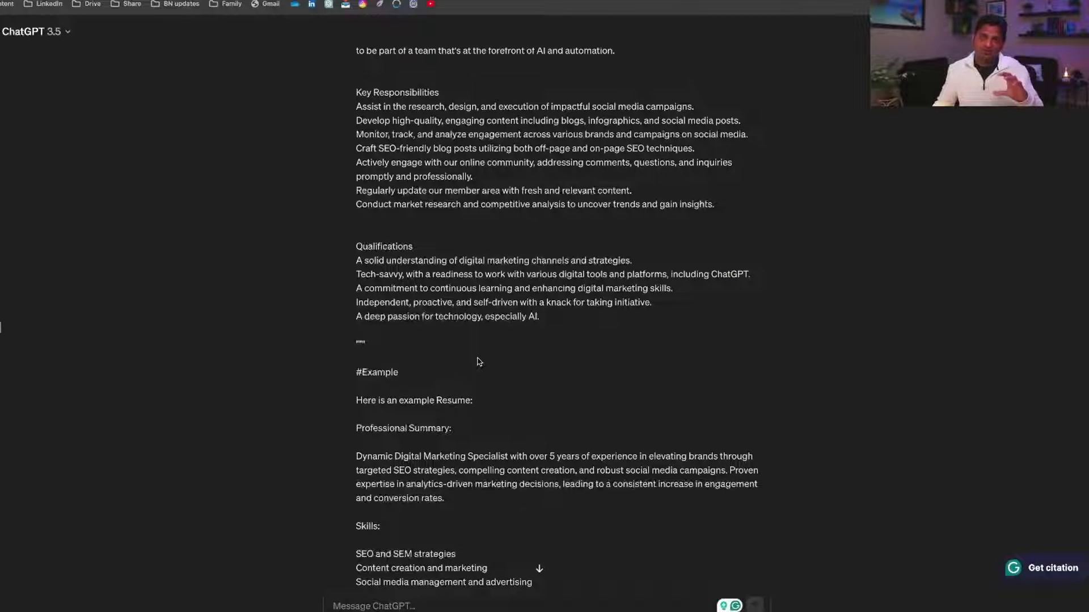
pyautogui.scroll(-3)
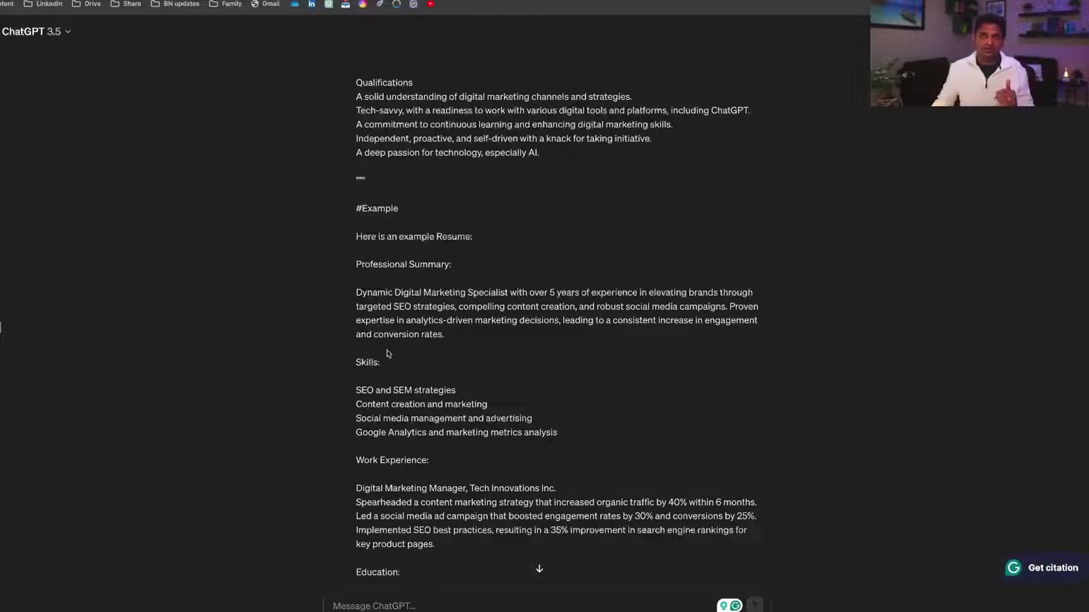
pyautogui.scroll(-3)
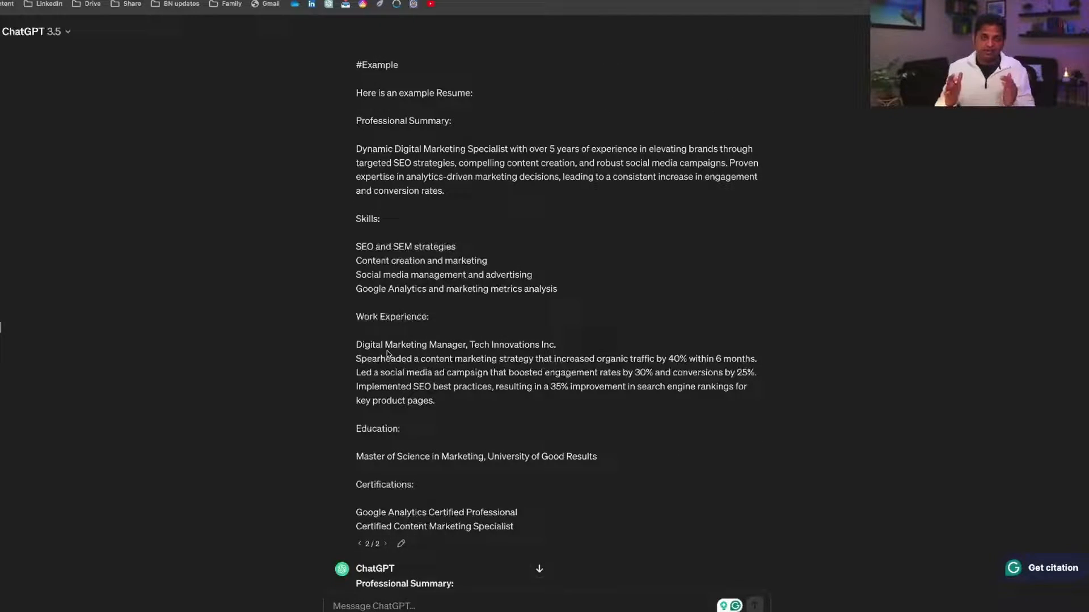
# Scroll through ChatGPT's reply to read the summary, skills and intern work experience
pyautogui.scroll(-3)
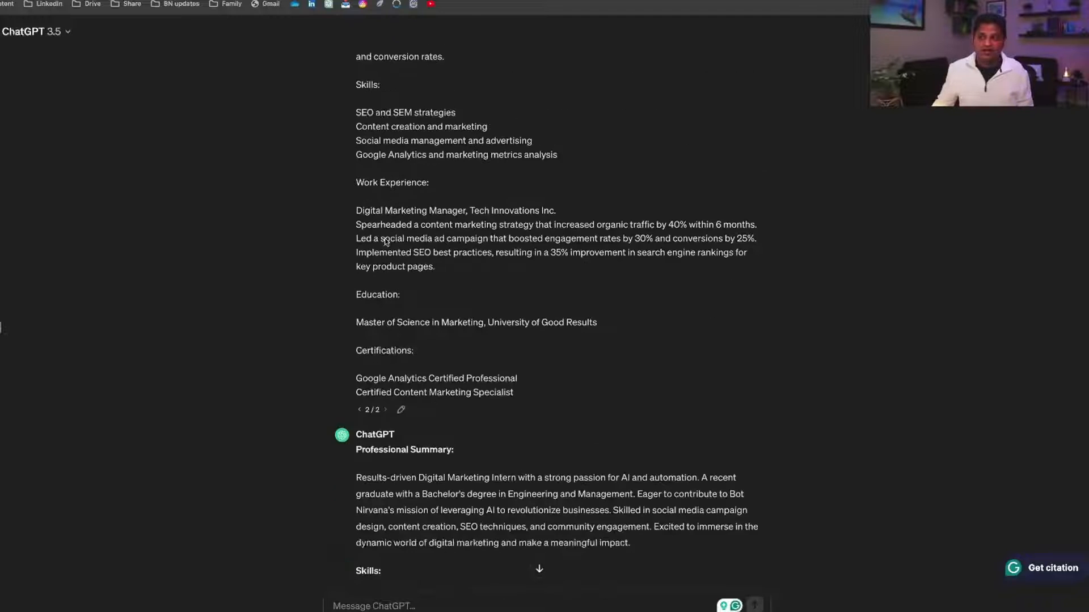
pyautogui.scroll(-3)
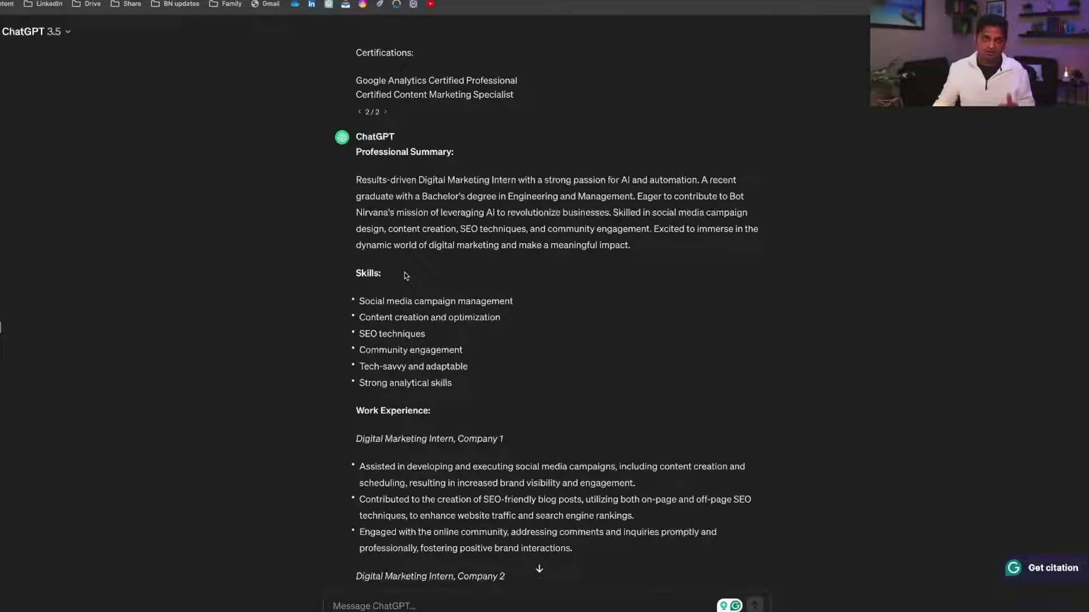
pyautogui.scroll(-3)
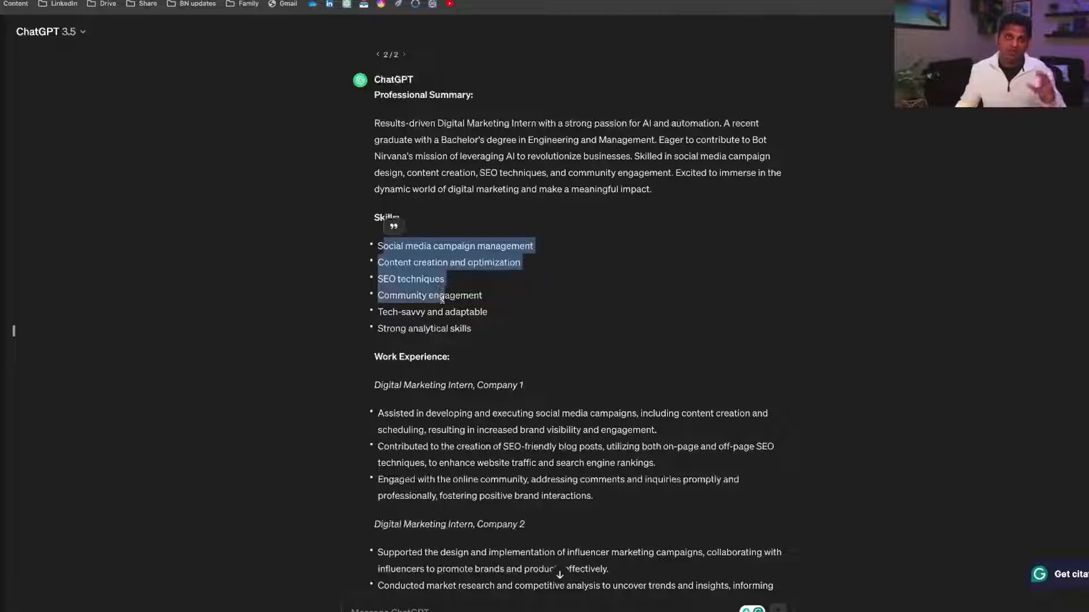
pyautogui.scroll(-3)
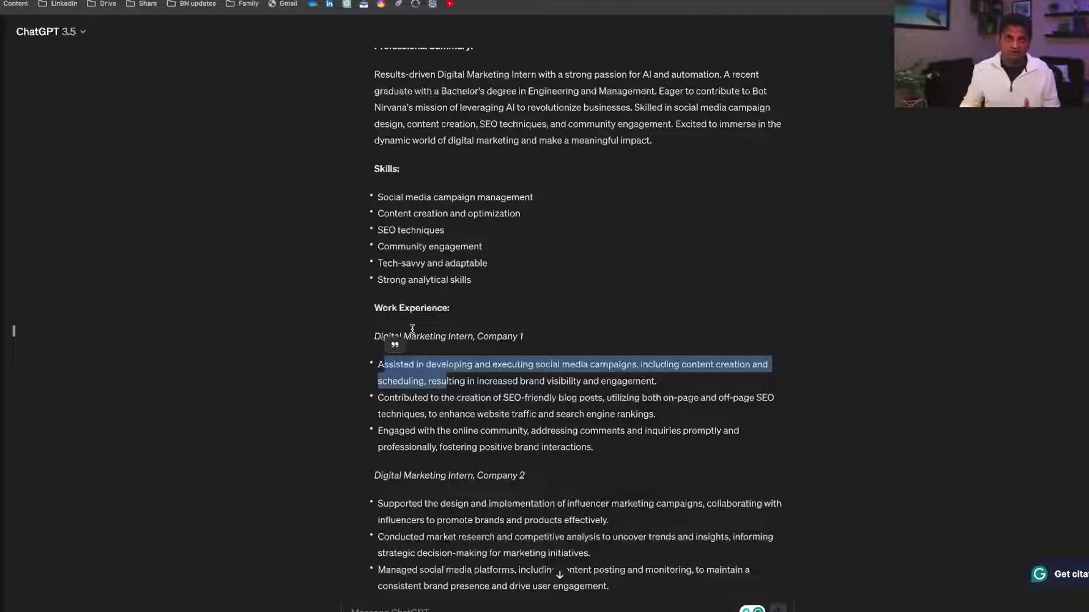
pyautogui.scroll(-3)
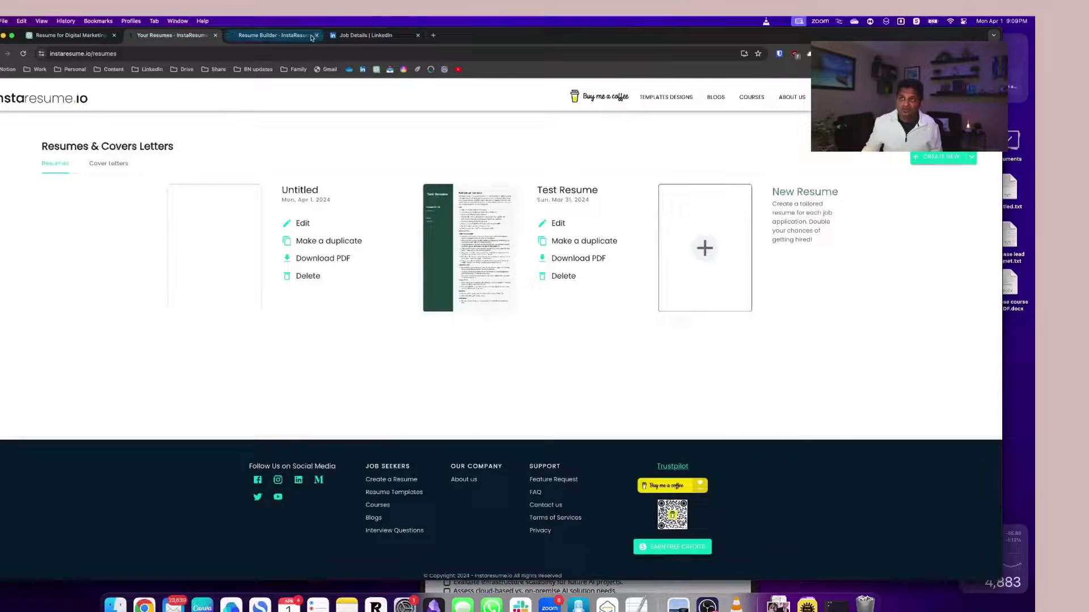
# Open Test Resume in the editor and scroll to its Work Experience section, checking ChatGPT's text
pyautogui.click(558, 223)
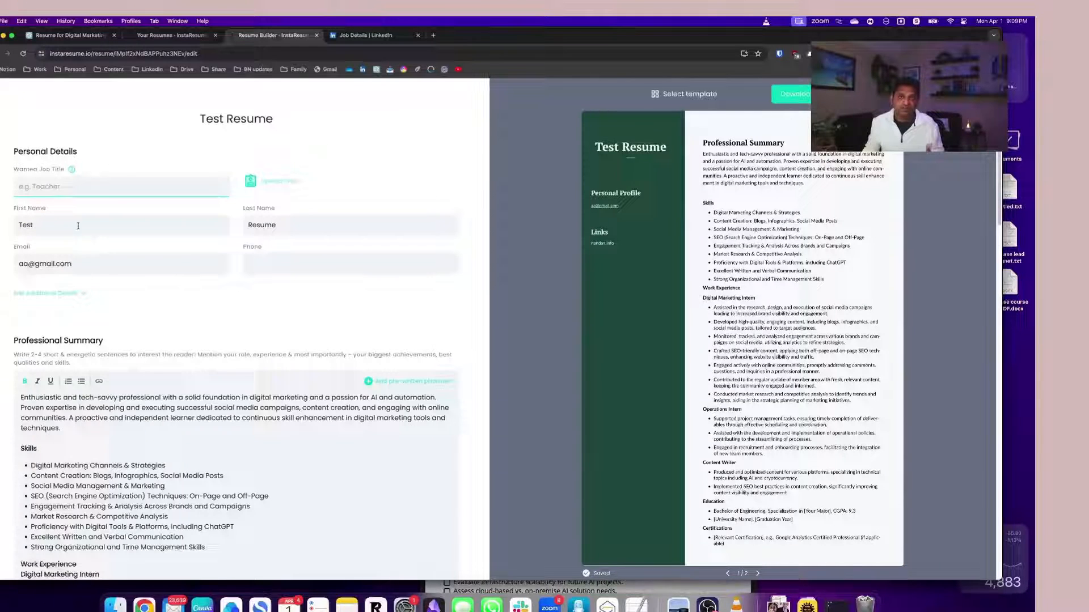
pyautogui.scroll(-3)
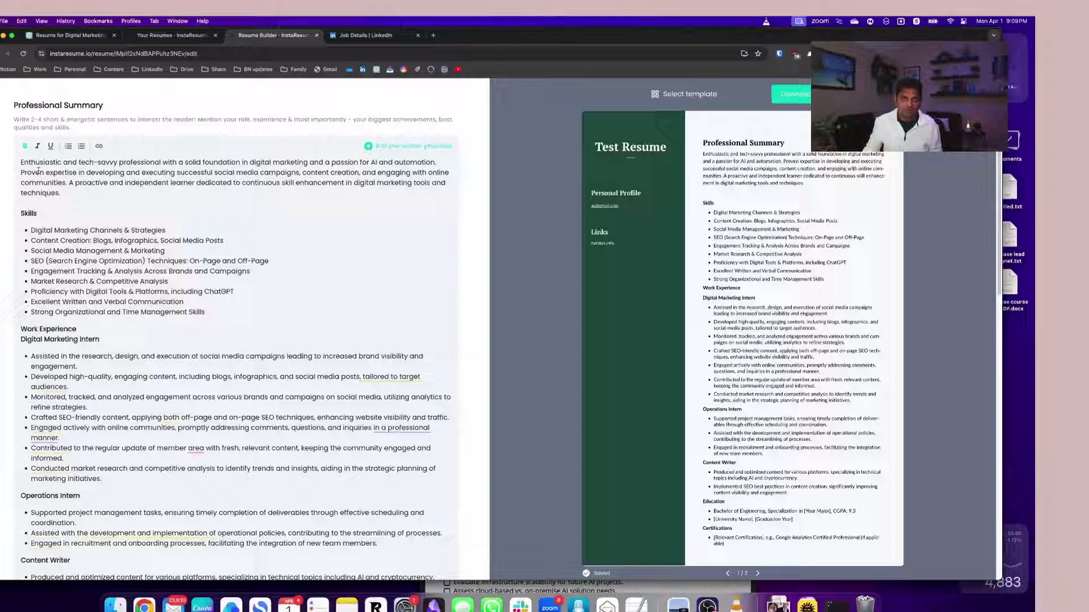
pyautogui.click(69, 35)
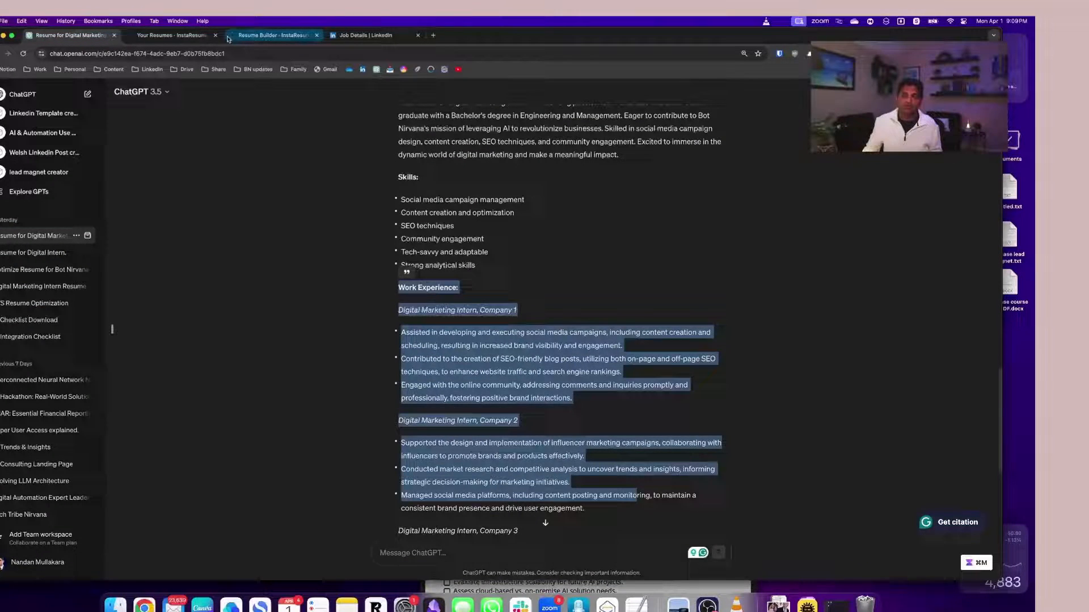
pyautogui.click(271, 35)
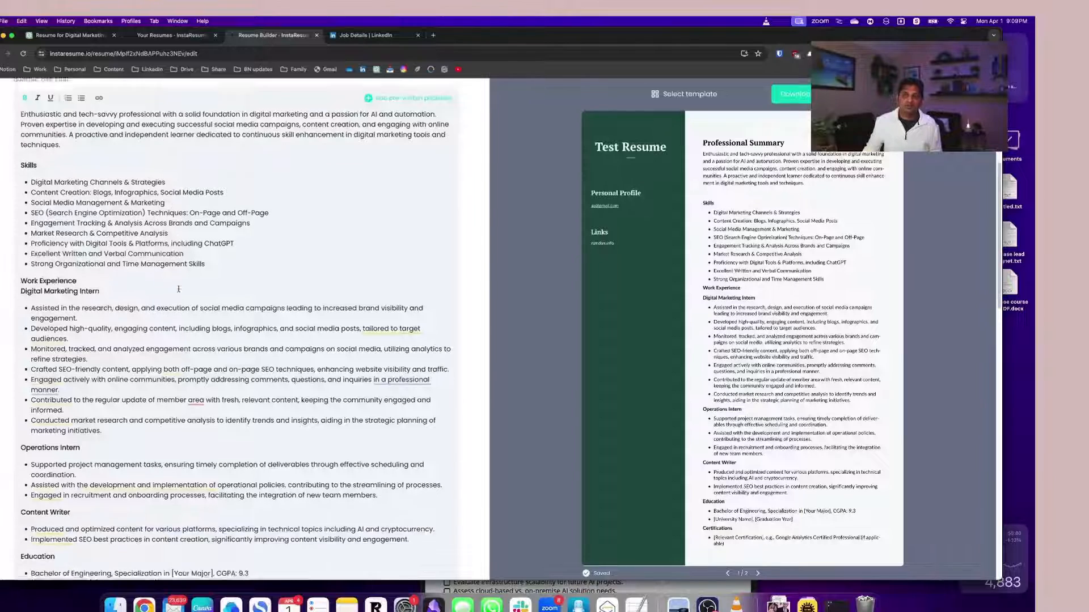
pyautogui.scroll(-3)
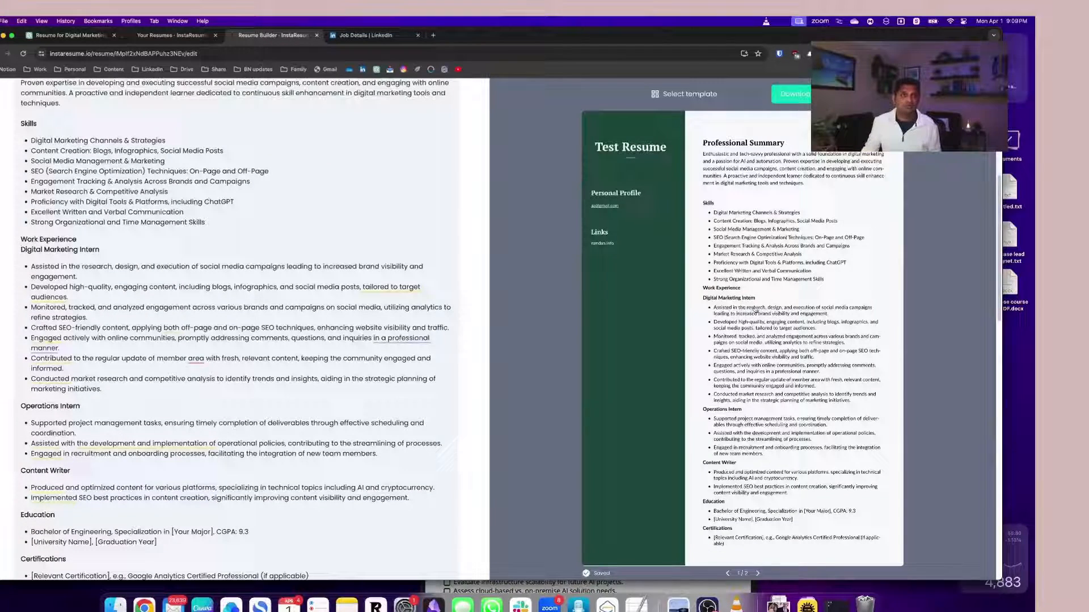